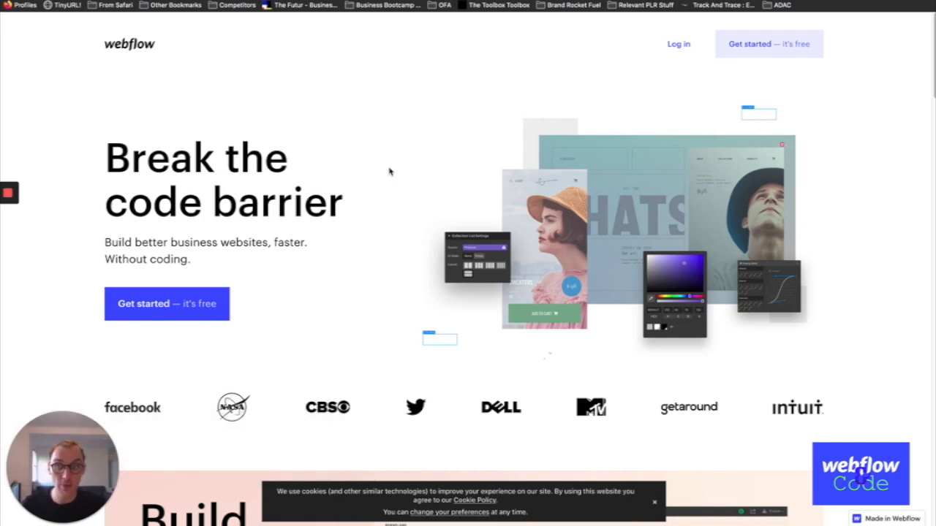
- Scroll the homepage down to the Break the code barrier hero headline
{"action": "scroll", "scroll_direction": "down", "scroll_amount": 3}
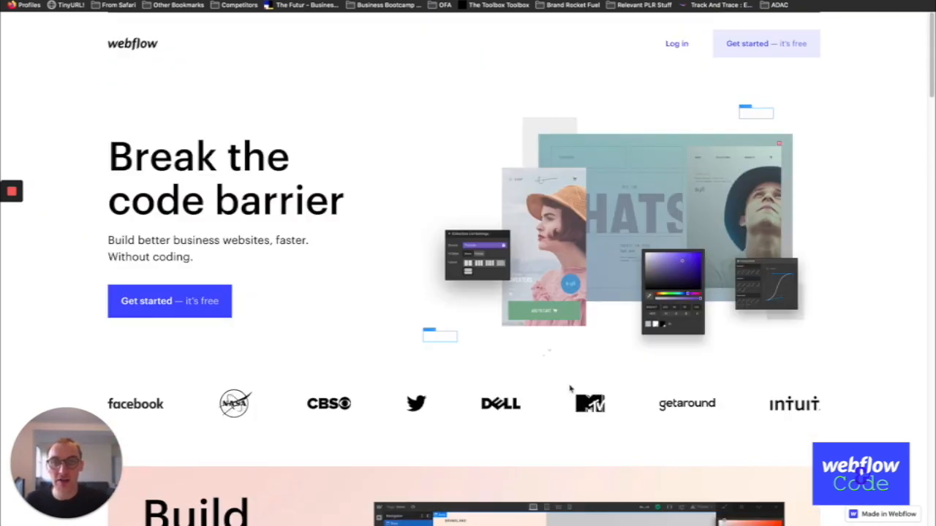
{"action": "mouse_move", "coordinate": [541, 352]}
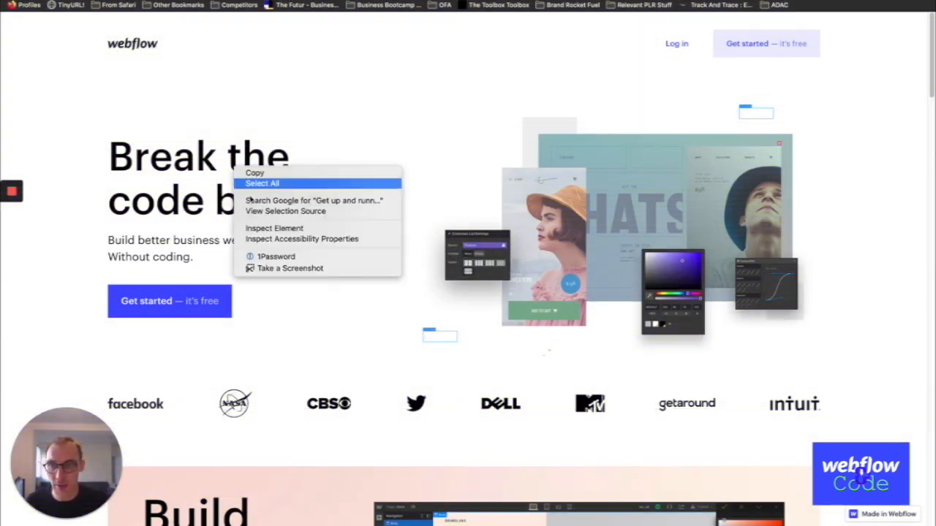
- Inspect the hero headline, revealing Break the code barrier as the page's H1
{"action": "left_click", "coordinate": [273, 228]}
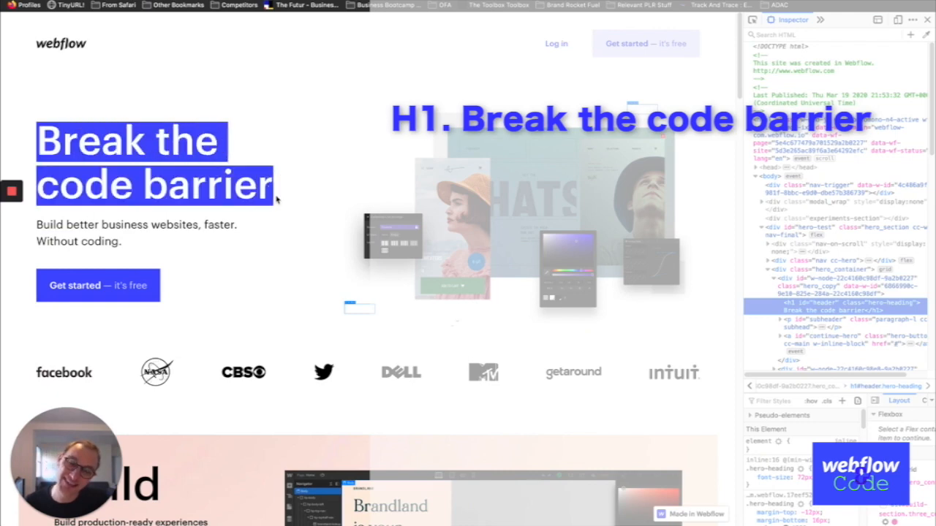
{"action": "left_click", "coordinate": [285, 196]}
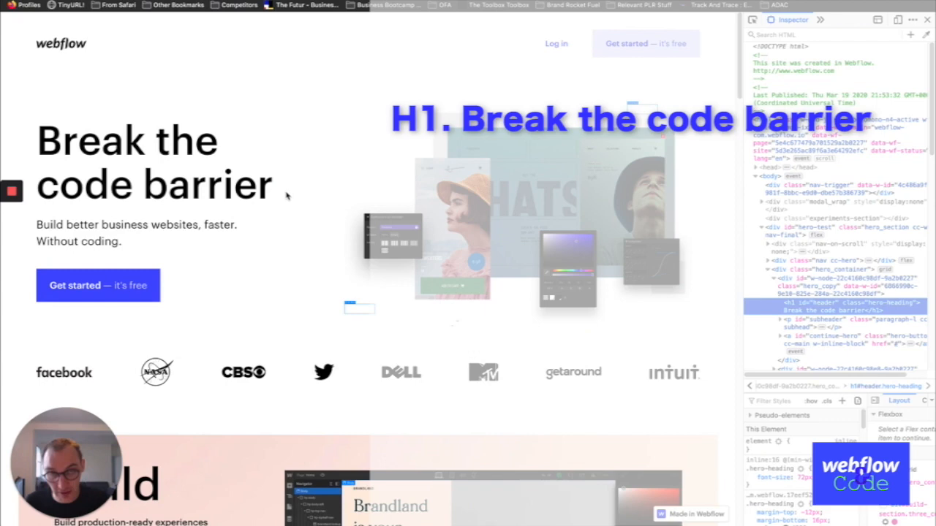
{"action": "mouse_move", "coordinate": [252, 190]}
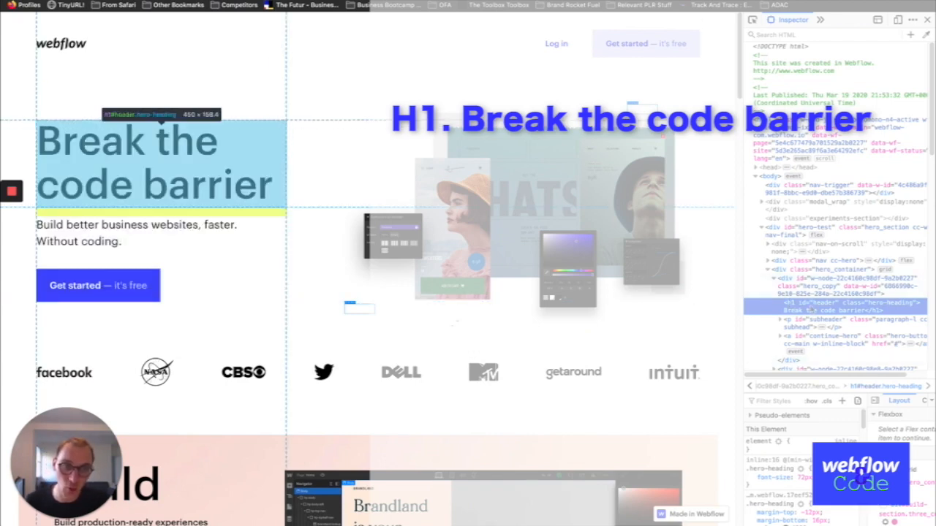
- Scroll to the Build section and select its h2 three_heading node, noting the H3 subheading
{"action": "scroll", "scroll_direction": "down", "scroll_amount": 3}
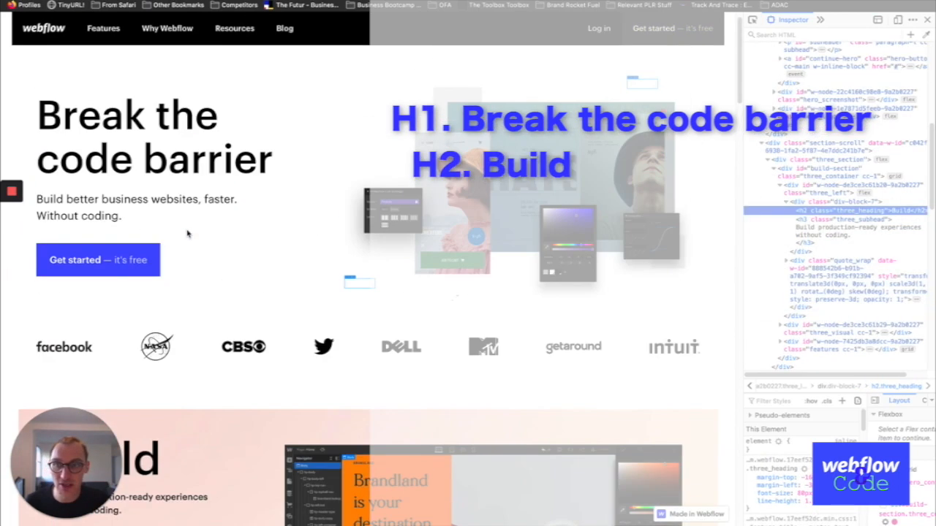
{"action": "scroll", "scroll_direction": "down", "scroll_amount": 3}
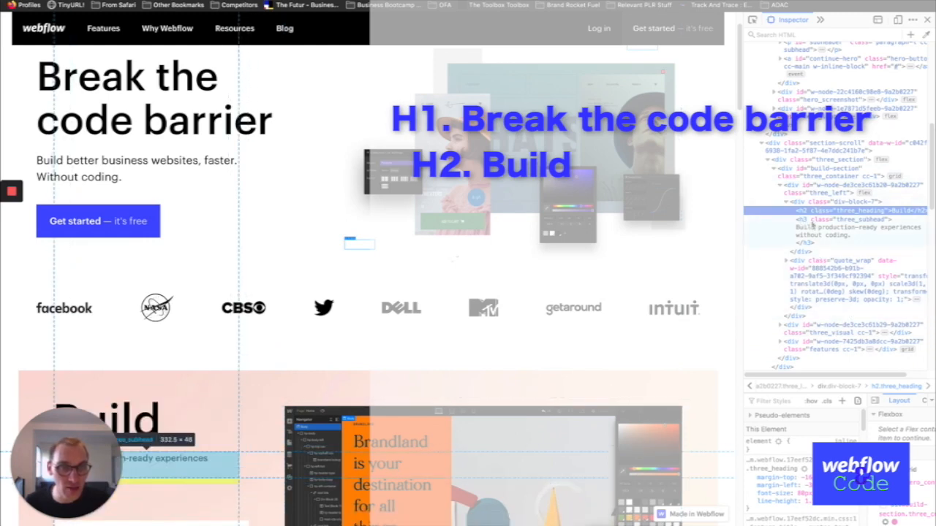
{"action": "scroll", "scroll_direction": "down", "scroll_amount": 3}
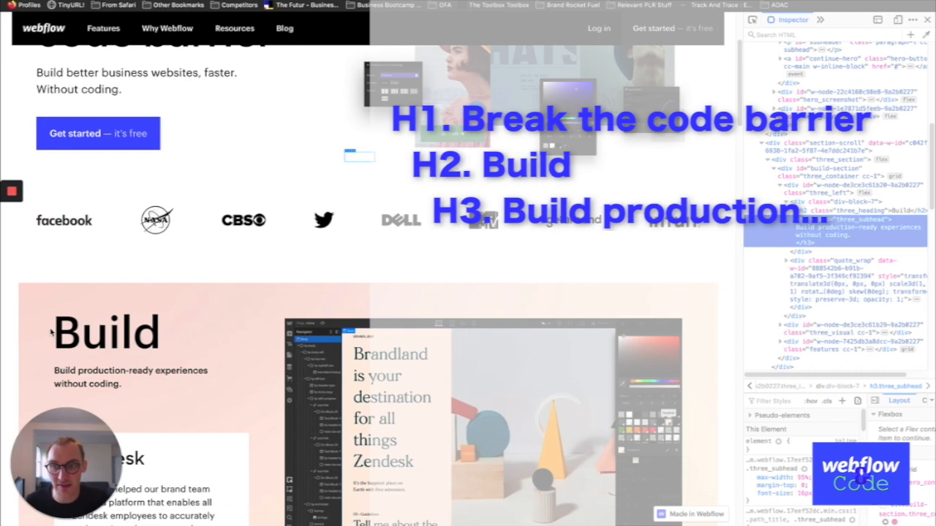
{"action": "left_click", "coordinate": [105, 333]}
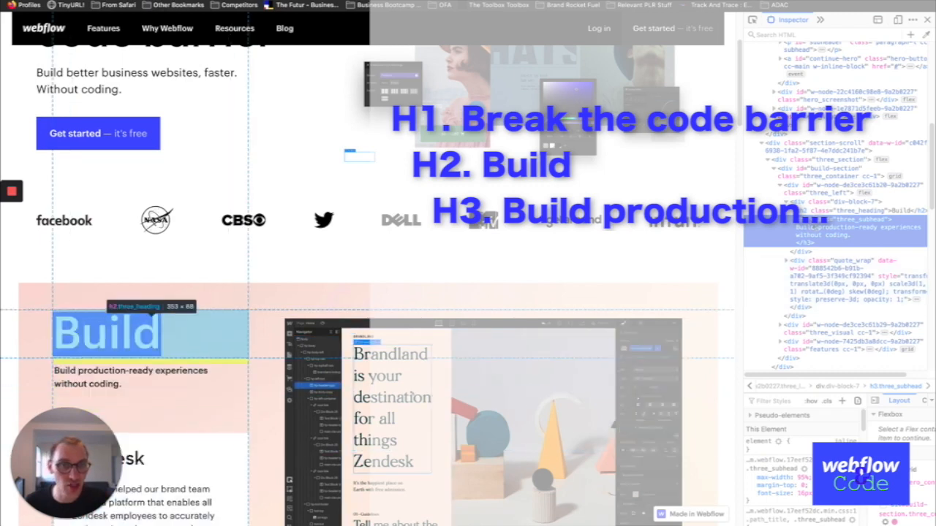
{"action": "scroll", "scroll_direction": "down", "scroll_amount": 3}
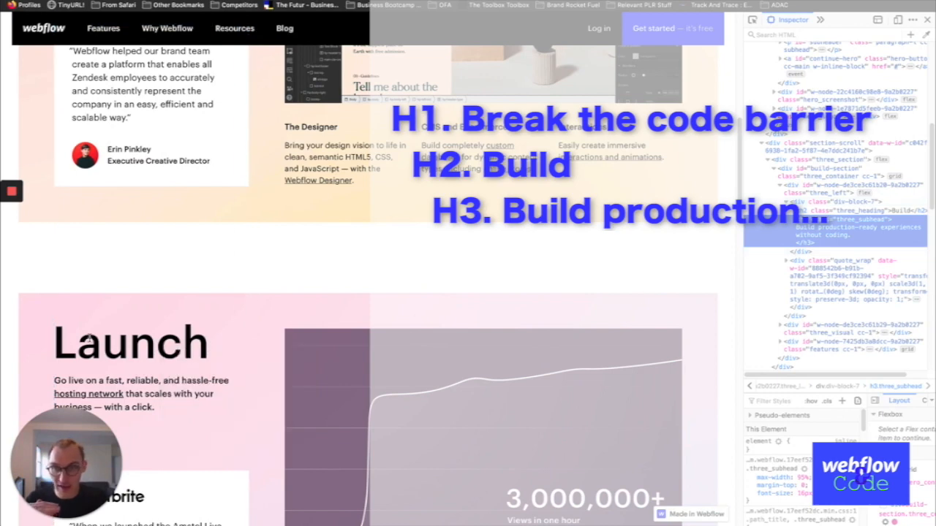
{"action": "scroll", "scroll_direction": "down", "scroll_amount": 3}
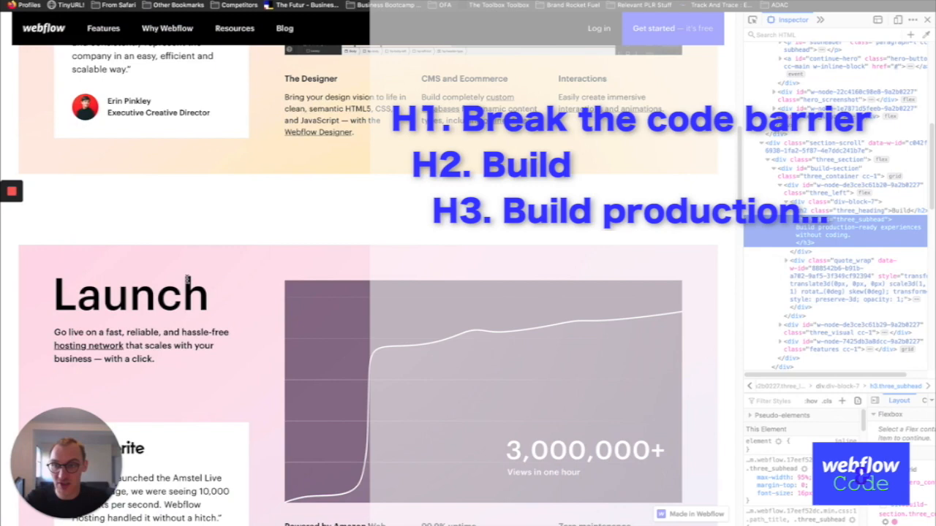
{"action": "scroll", "scroll_direction": "up", "scroll_amount": 3}
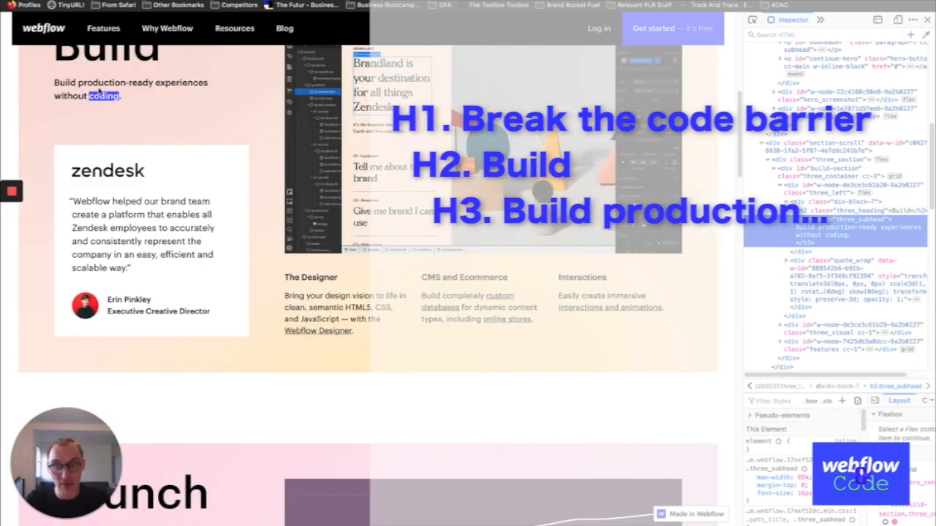
- Review Launch's H2 and its four H3 feature titles, then reach the Grow heading
{"action": "right_click", "coordinate": [110, 337]}
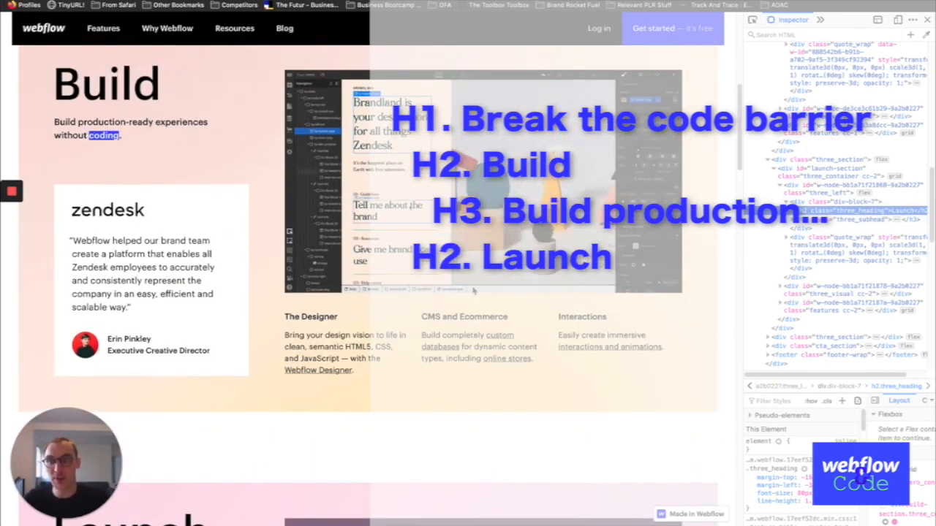
{"action": "scroll", "scroll_direction": "down", "scroll_amount": 3}
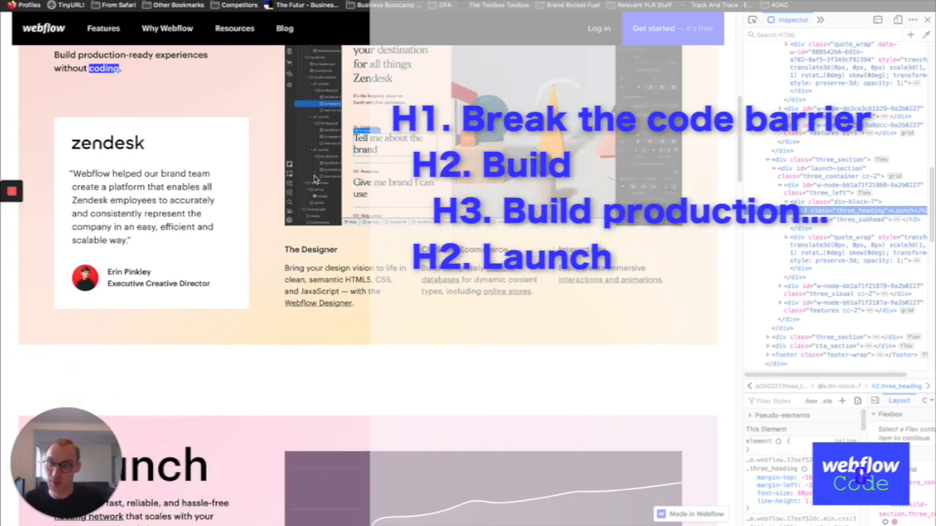
{"action": "scroll", "scroll_direction": "down", "scroll_amount": 3}
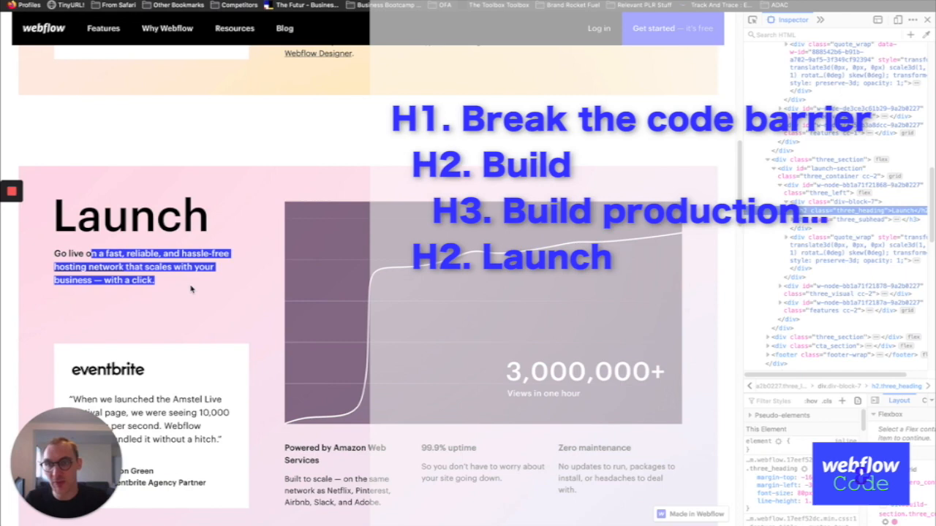
{"action": "scroll", "scroll_direction": "down", "scroll_amount": 3}
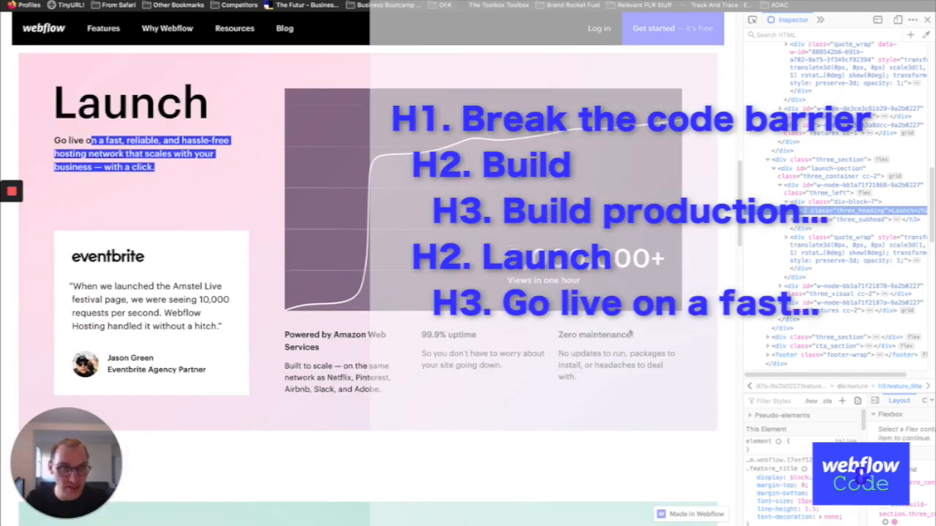
{"action": "left_click", "coordinate": [836, 330]}
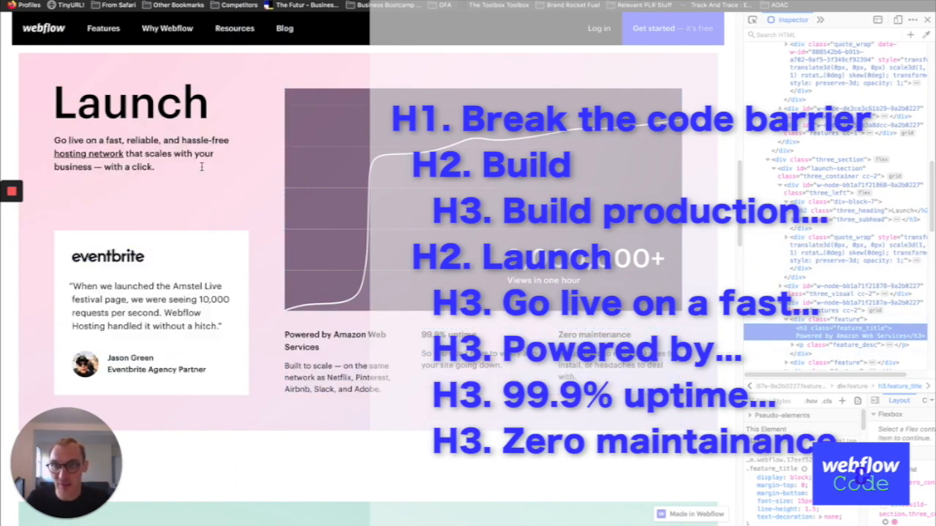
{"action": "left_click", "coordinate": [102, 27]}
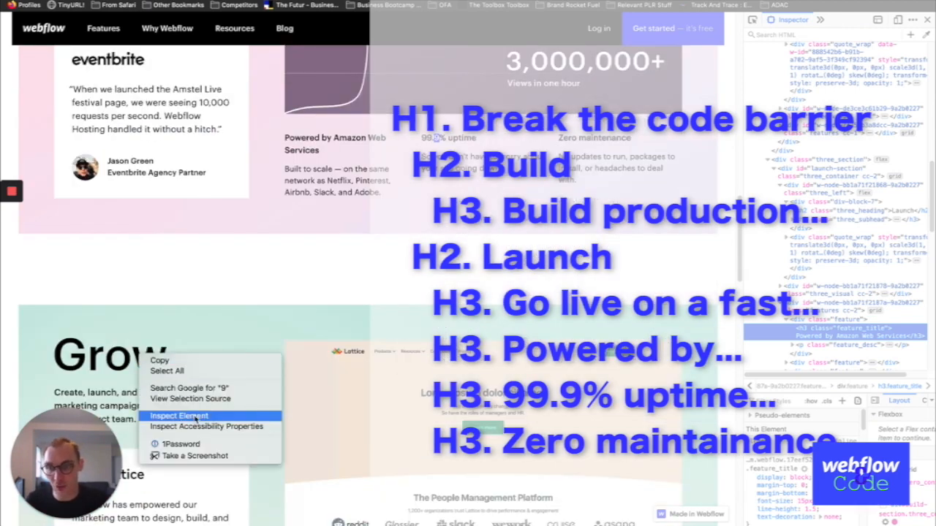
- Inspect the Grow heading, showing it as an H2 with the three_heading class
{"action": "left_click", "coordinate": [179, 416]}
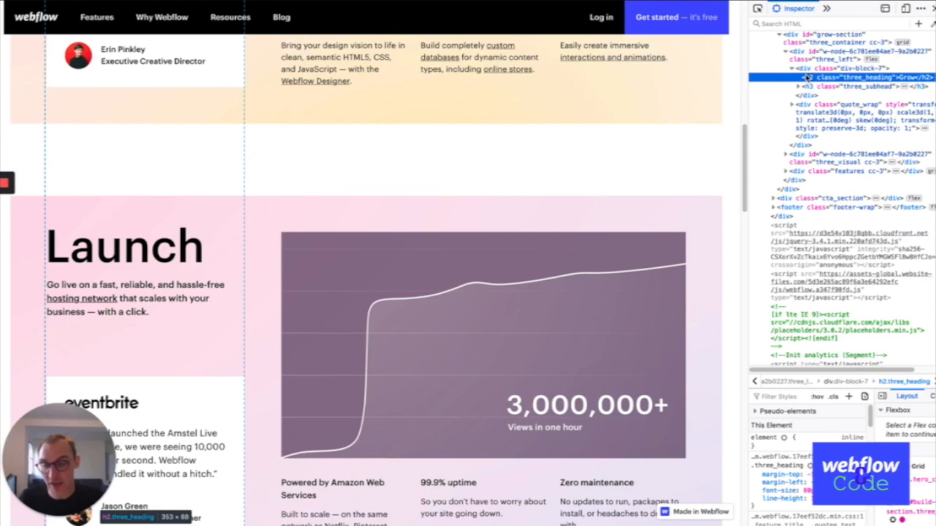
{"action": "mouse_move", "coordinate": [274, 225]}
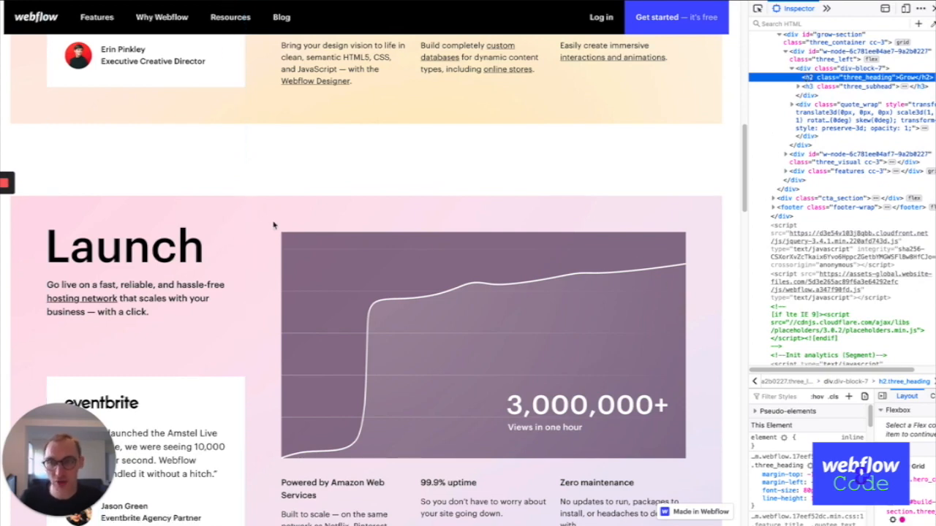
- Select the Launch heading word and scroll back up to the Build section
{"action": "double_click", "coordinate": [124, 246]}
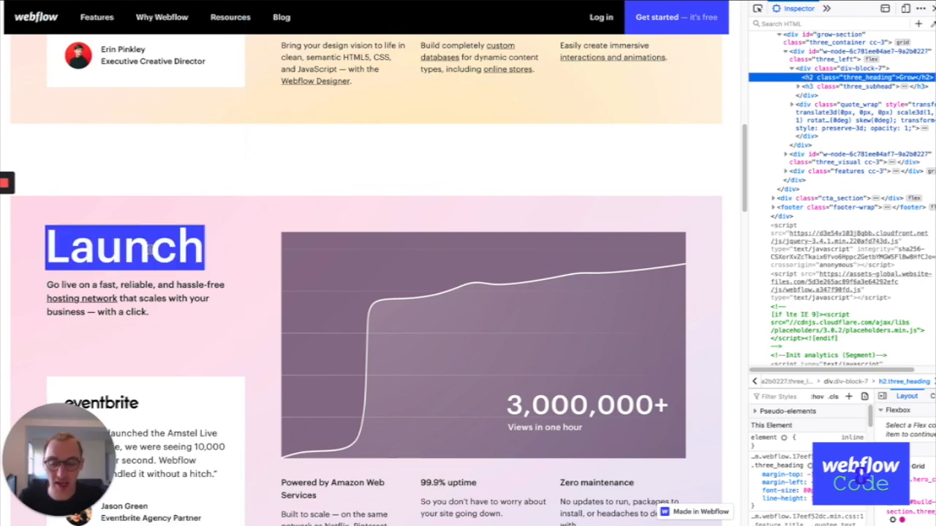
{"action": "scroll", "scroll_direction": "down", "scroll_amount": 3}
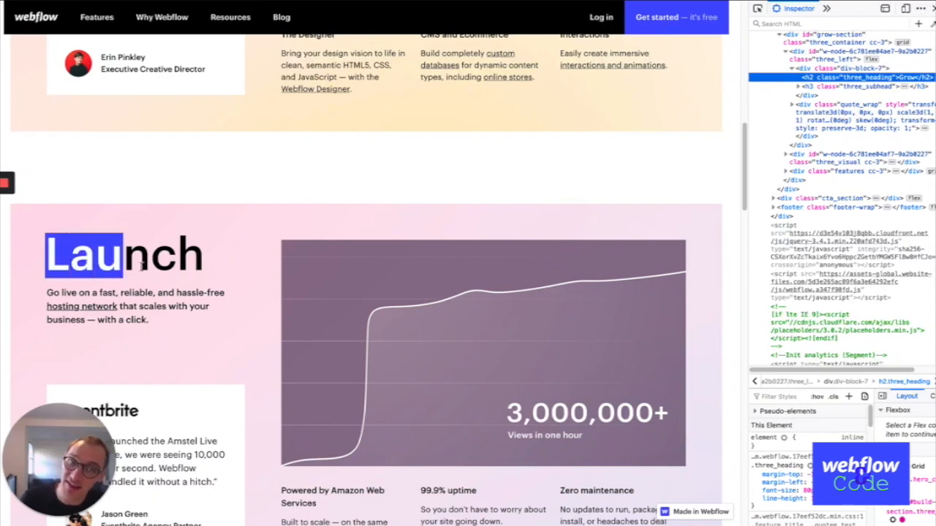
{"action": "scroll", "scroll_direction": "up", "scroll_amount": 3}
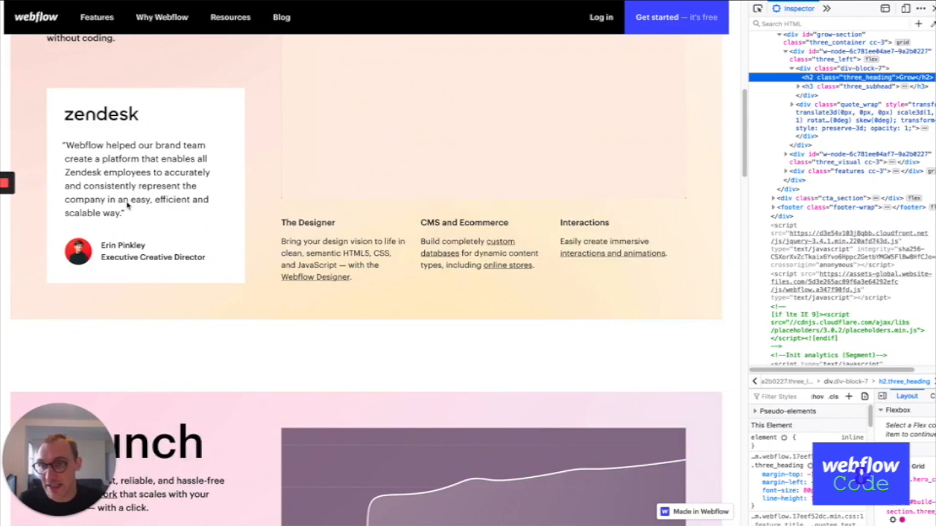
{"action": "scroll", "scroll_direction": "up", "scroll_amount": 3}
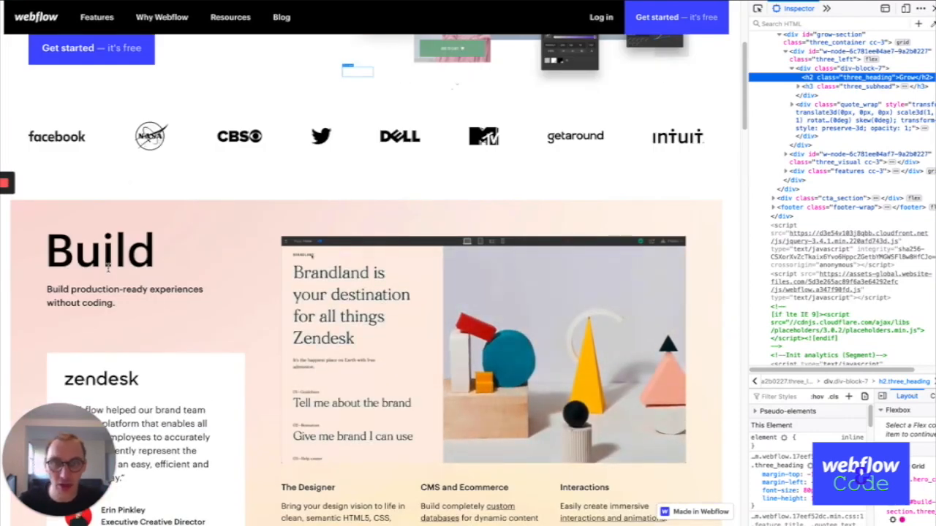
- Pass down through Launch and Grow, return to the hero and select the word code
{"action": "scroll", "scroll_direction": "up", "scroll_amount": 3}
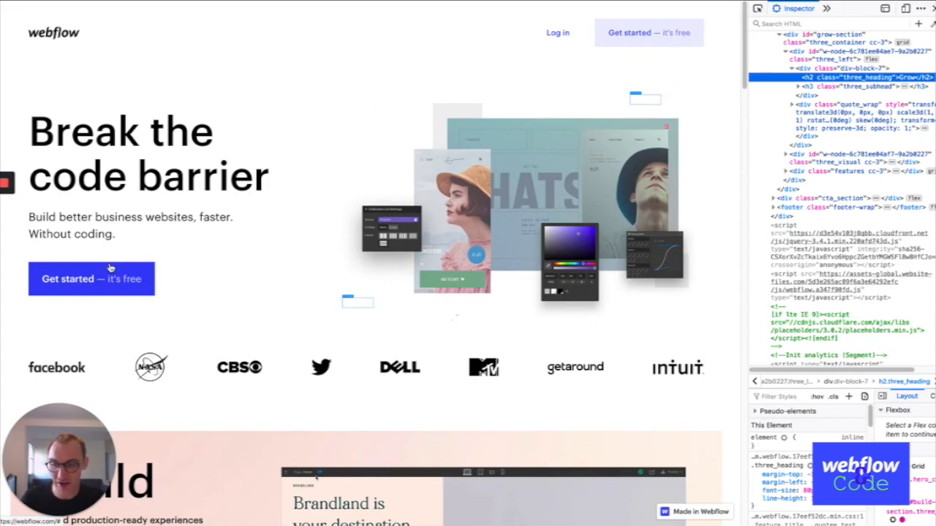
{"action": "mouse_move", "coordinate": [79, 266]}
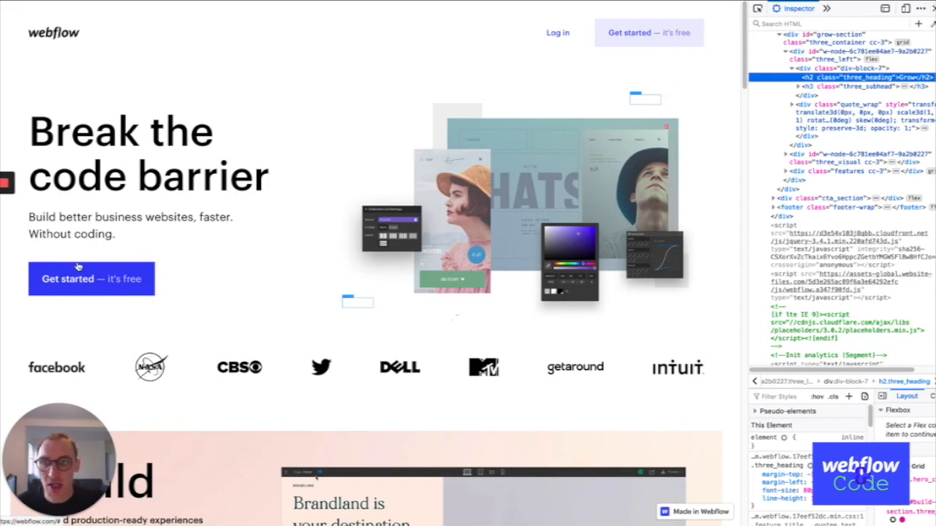
{"action": "scroll", "scroll_direction": "down", "scroll_amount": 3}
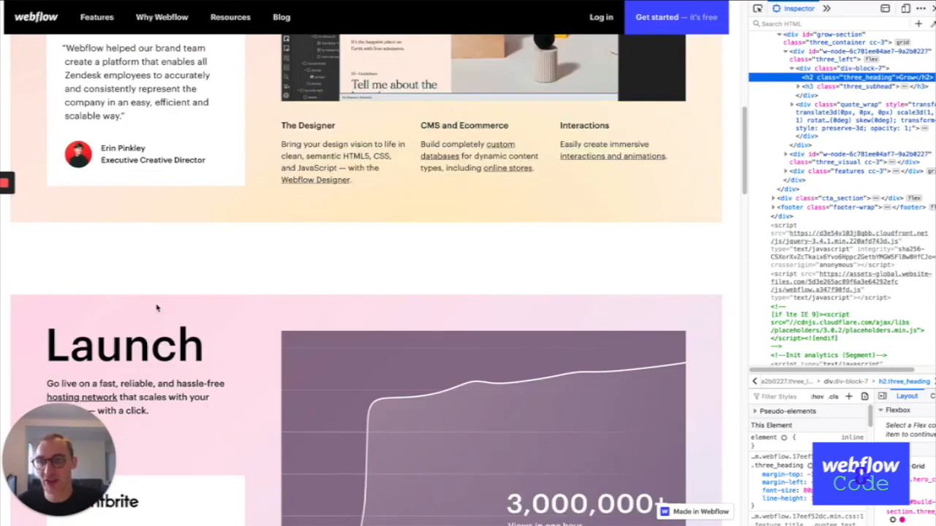
{"action": "scroll", "scroll_direction": "down", "scroll_amount": 3}
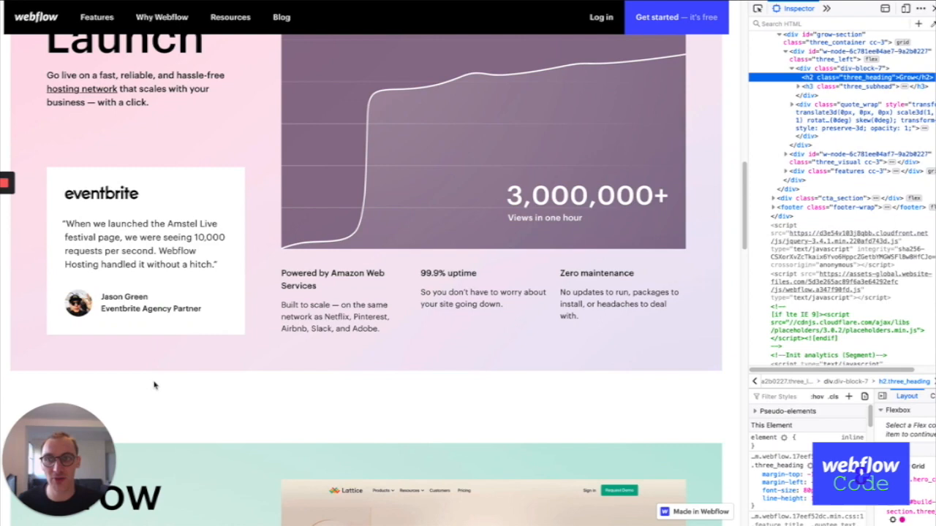
{"action": "scroll", "scroll_direction": "up", "scroll_amount": 3}
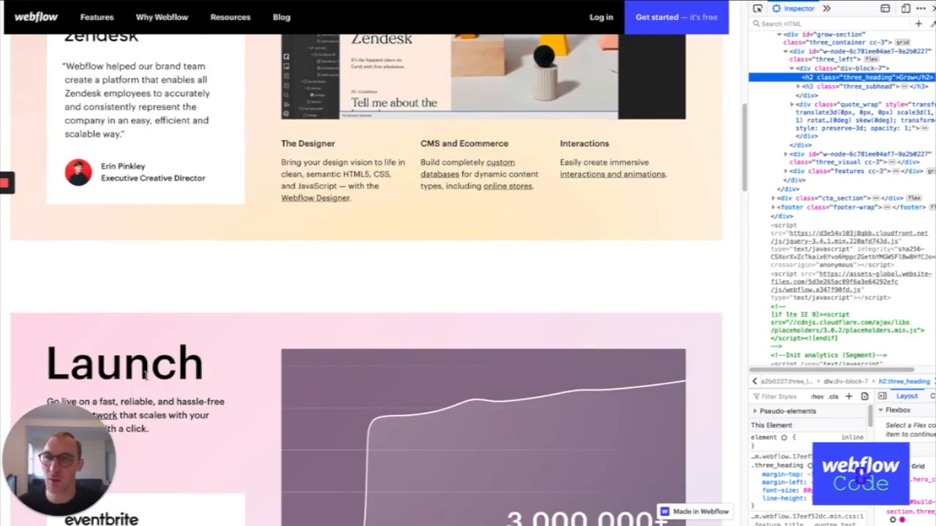
{"action": "scroll", "scroll_direction": "down", "scroll_amount": 3}
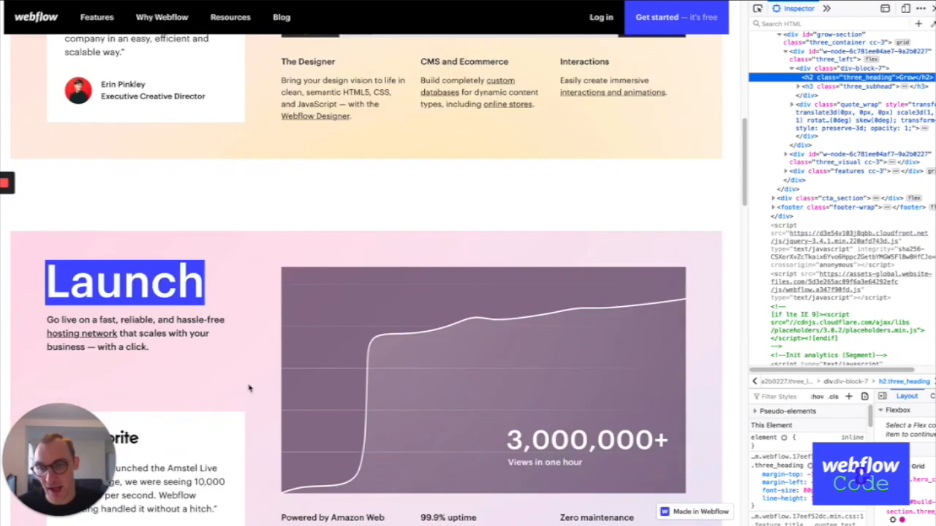
{"action": "scroll", "scroll_direction": "down", "scroll_amount": 3}
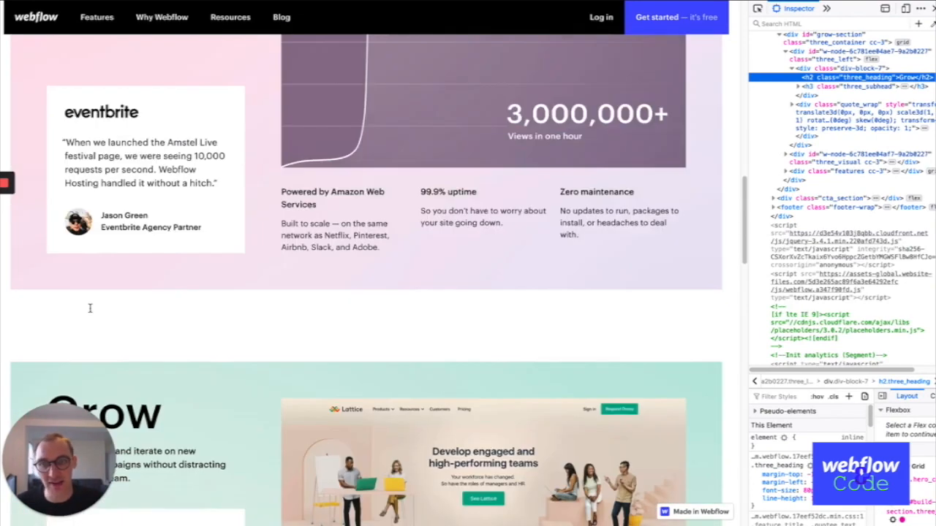
{"action": "scroll", "scroll_direction": "up", "scroll_amount": 3}
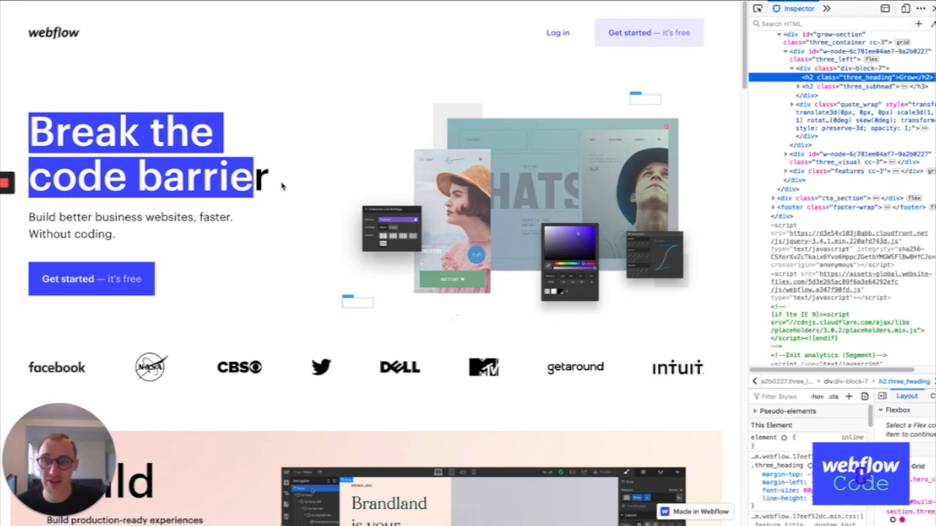
{"action": "double_click", "coordinate": [76, 177]}
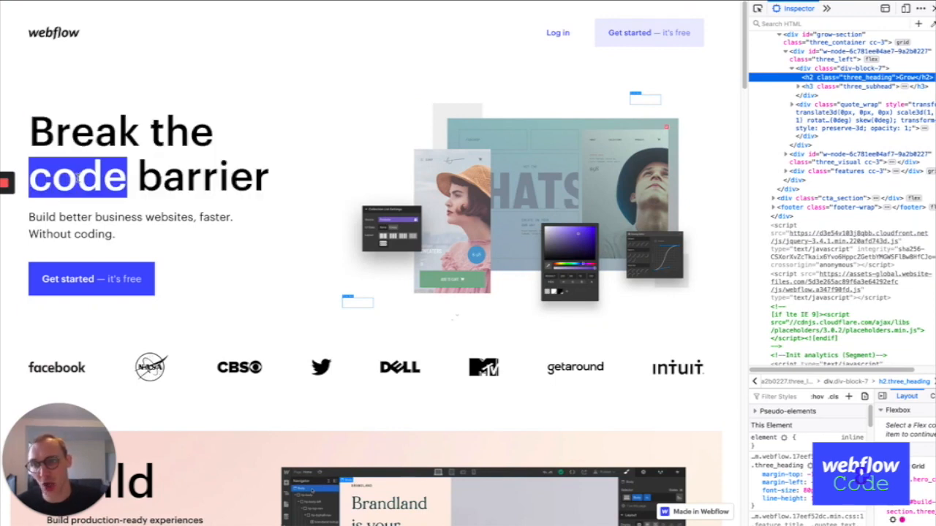